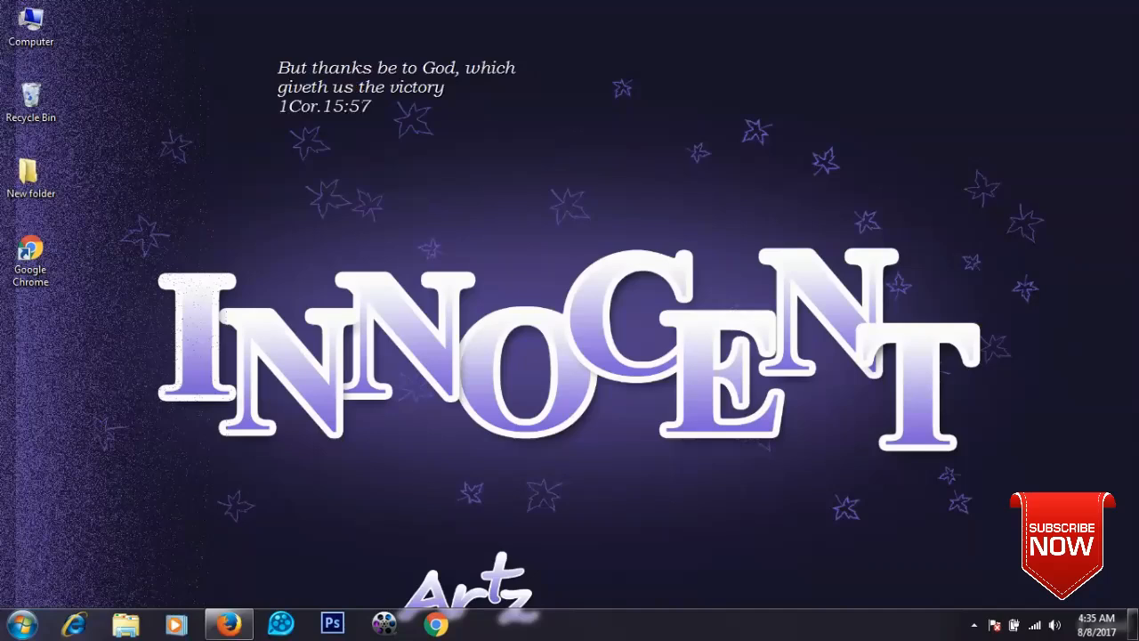
Refresh the desktop, then start regedit from the Run box.
right_click(534, 383)
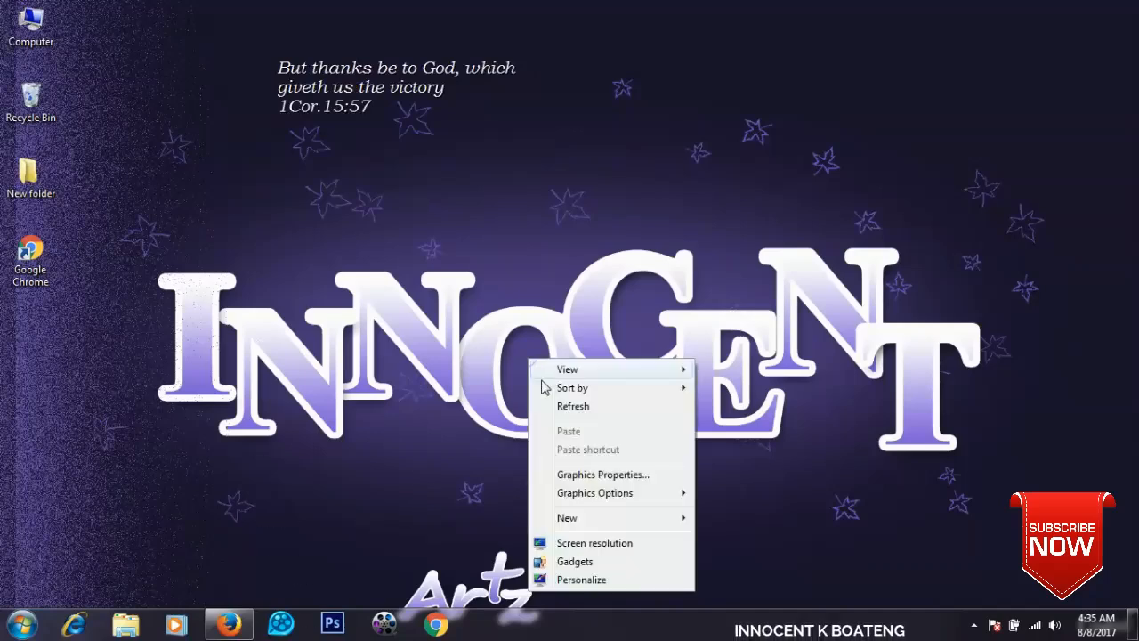
click(10, 622)
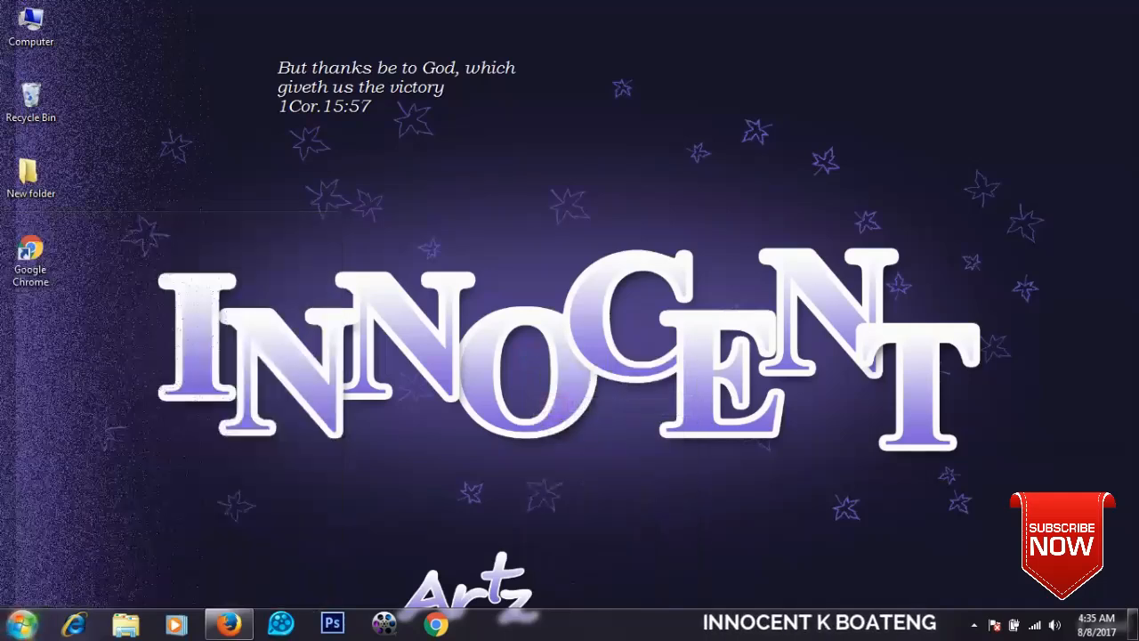
key(Win+r)
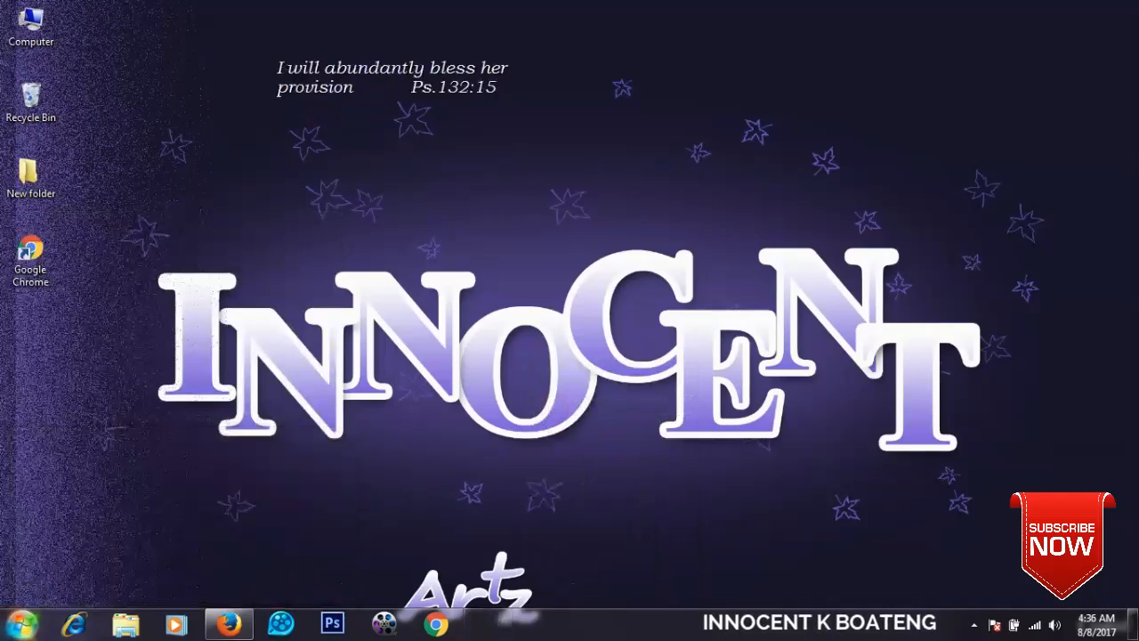
click(486, 622)
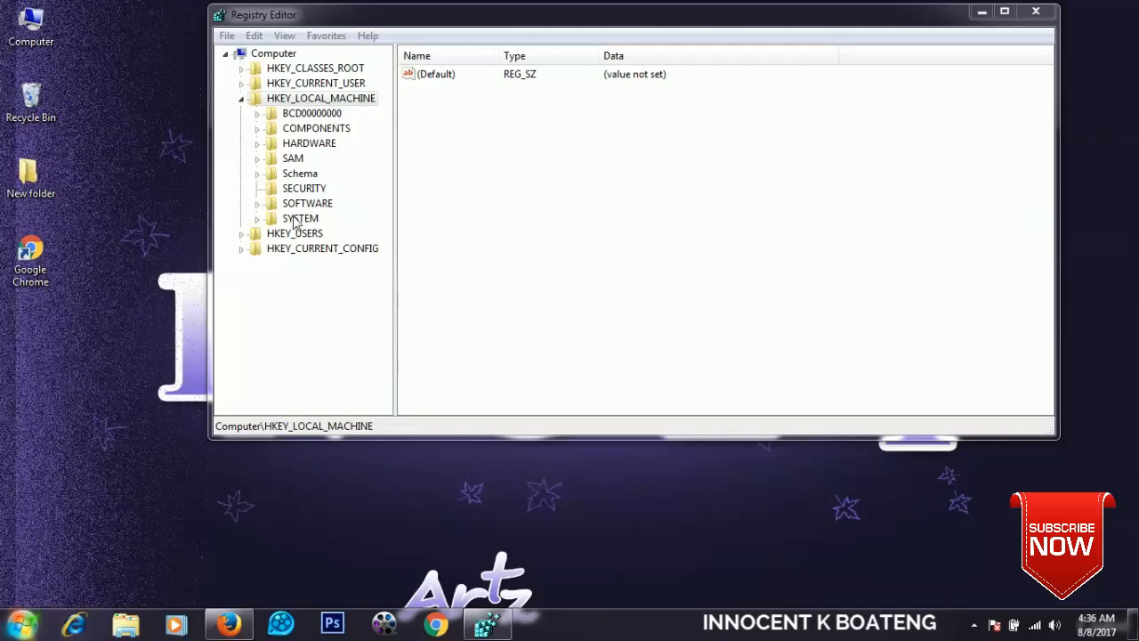
Navigate HKEY_LOCAL_MACHINE\SYSTEM\CurrentControlSet\services to the USBSTOR key.
click(256, 218)
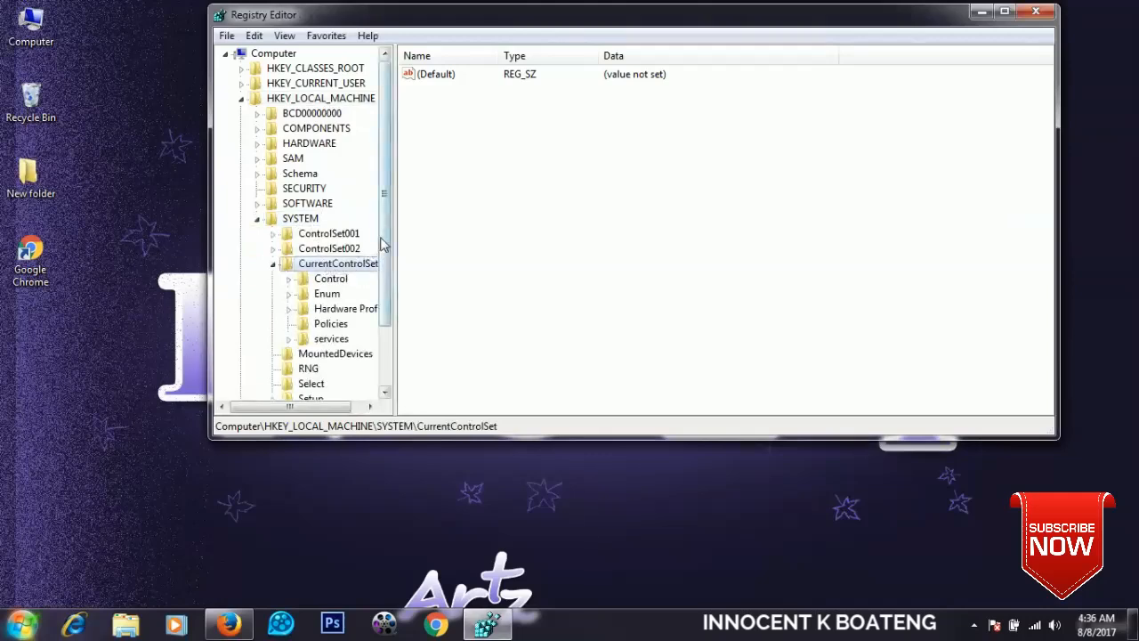
scroll(down, 3)
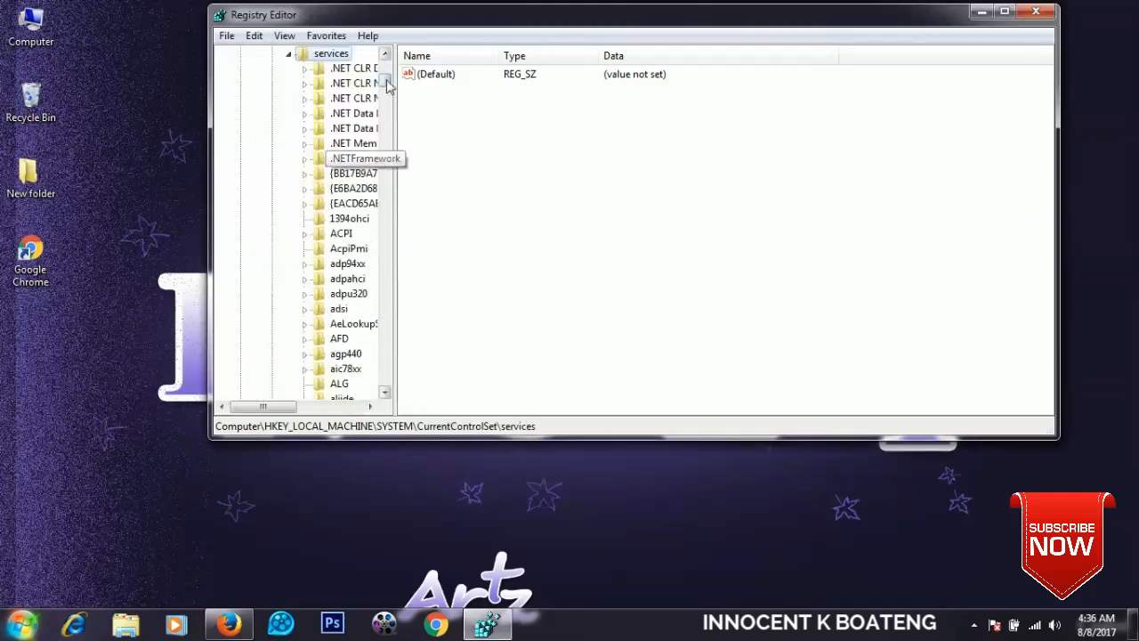
scroll(down, 3)
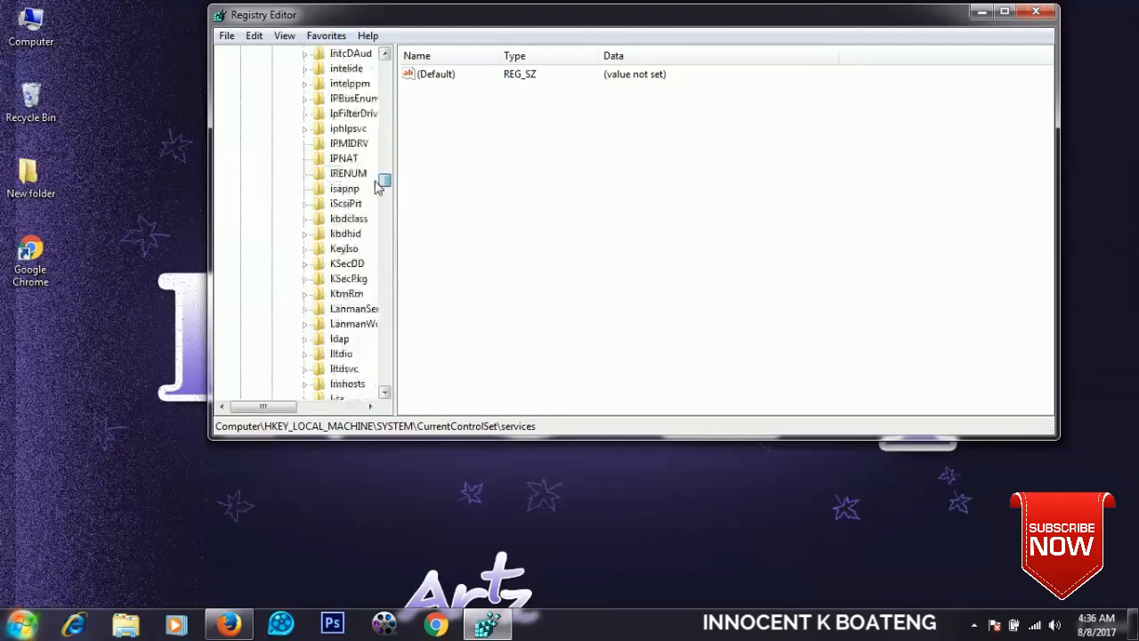
click(347, 294)
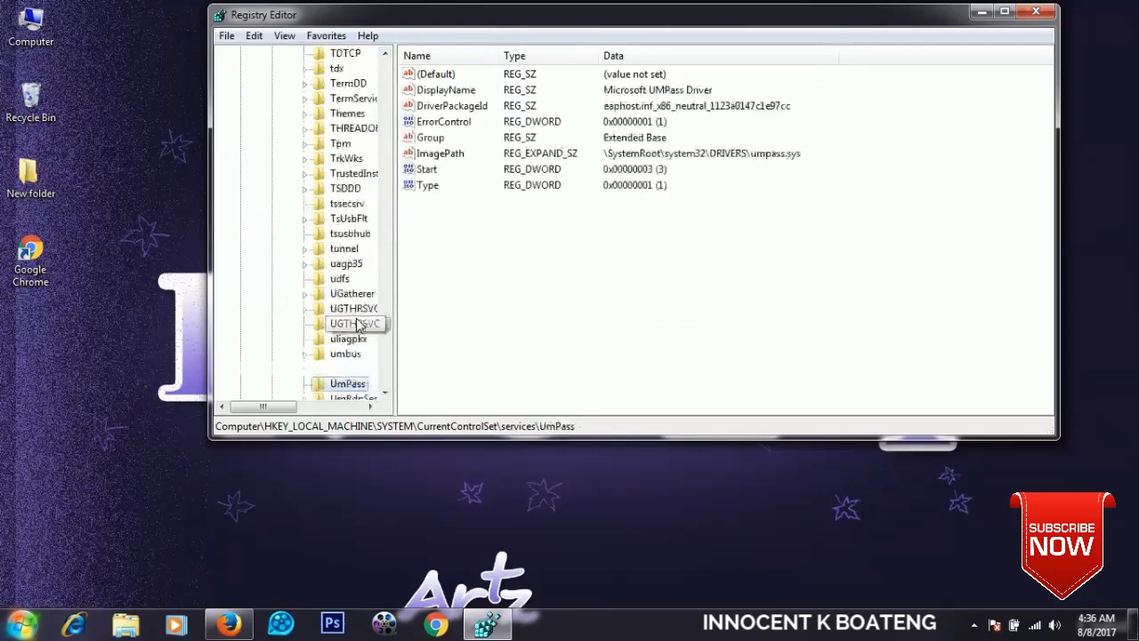
click(351, 339)
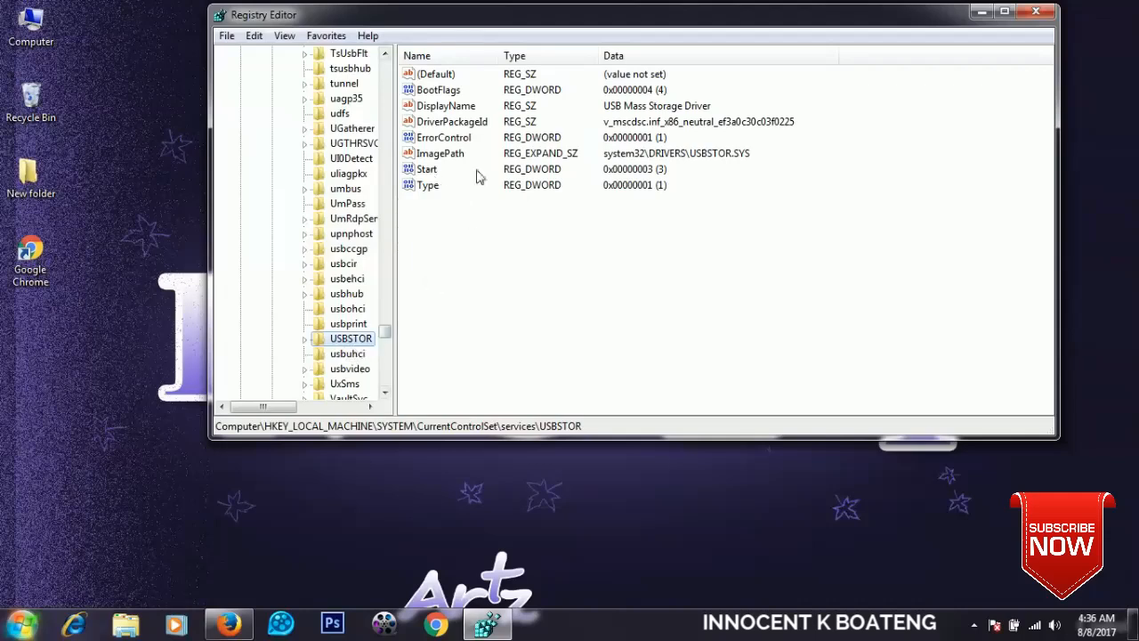
mouse_move(430, 175)
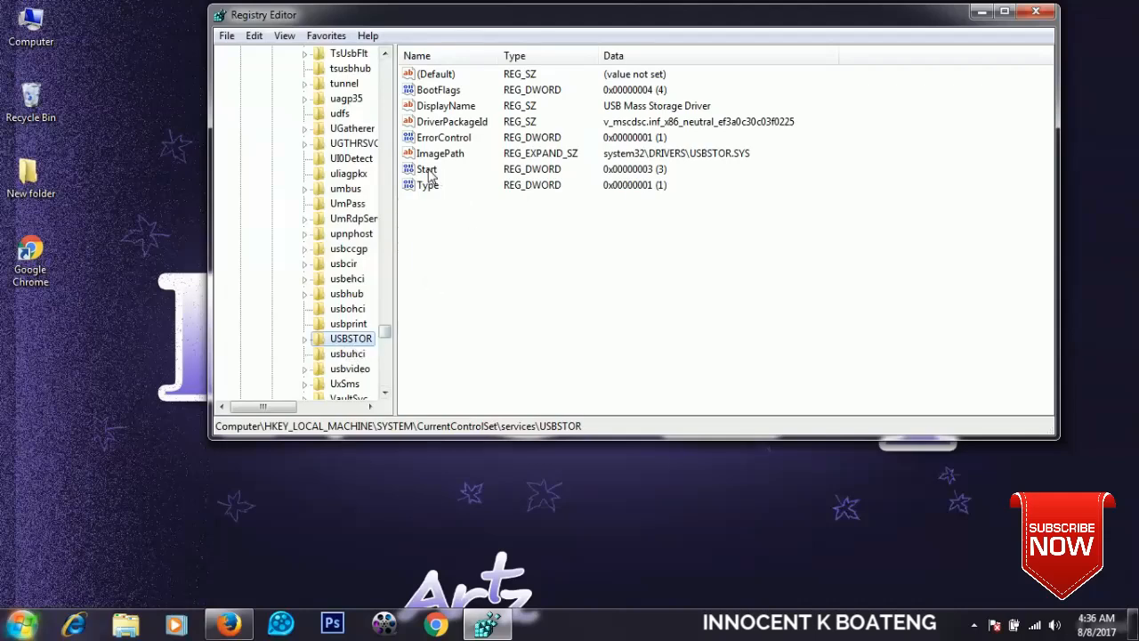
Change USBSTOR's Start value data to 4, then exit Registry Editor.
double_click(427, 169)
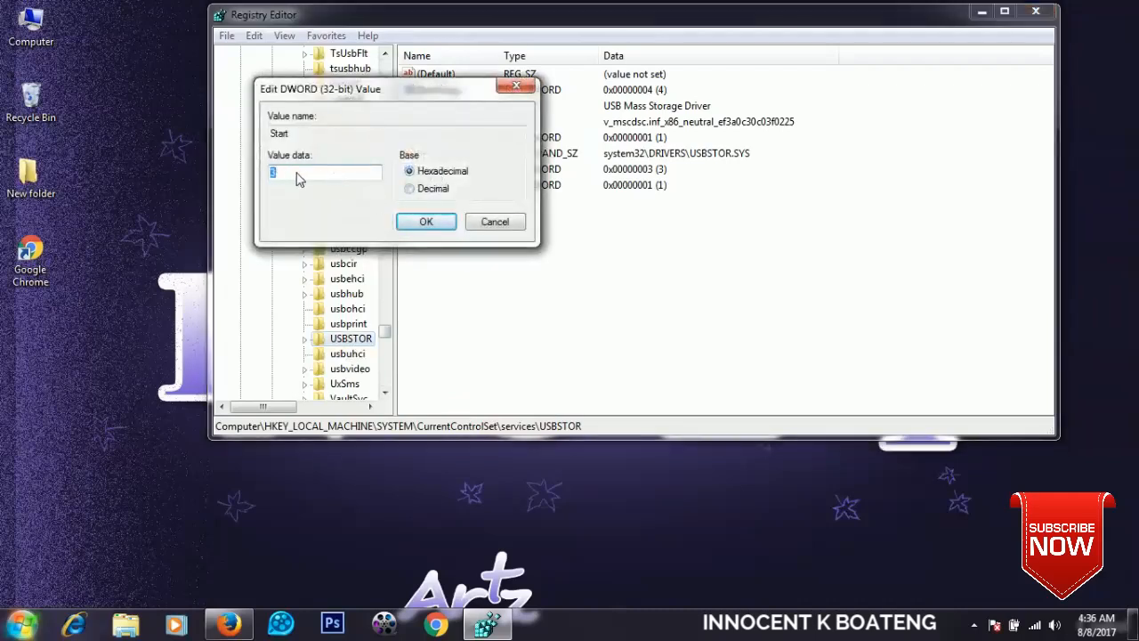
text(4)
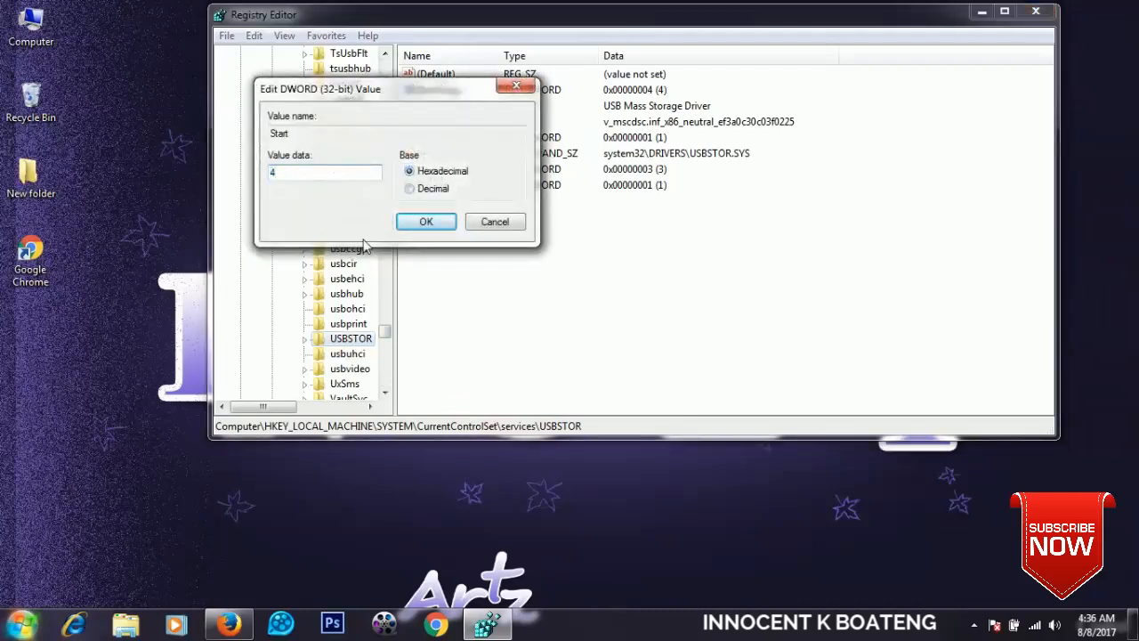
click(425, 222)
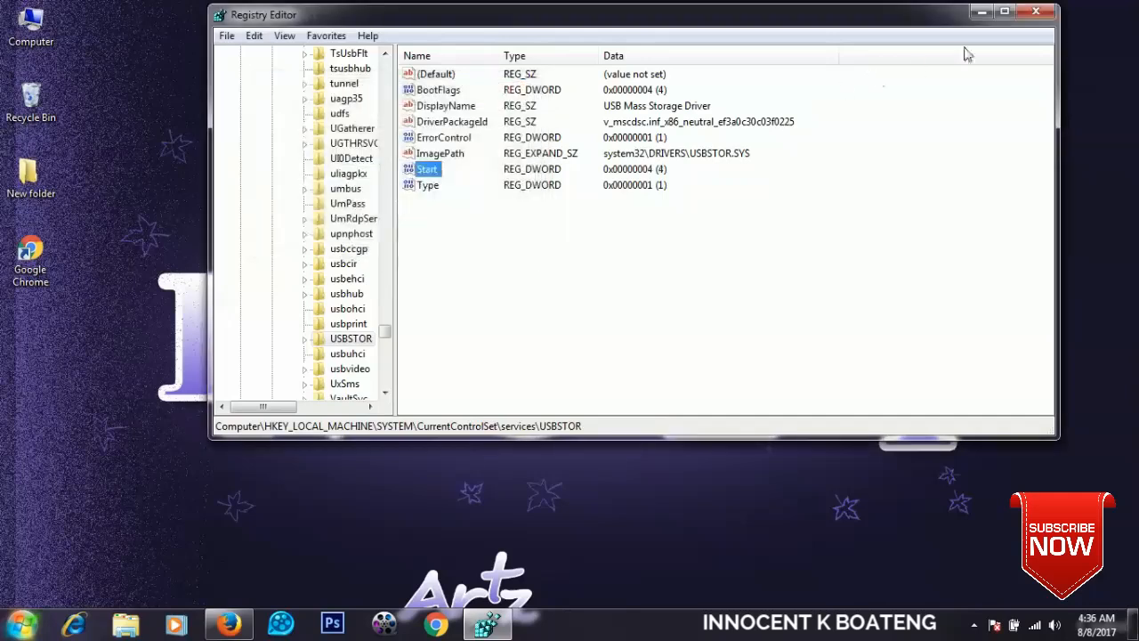
click(1036, 11)
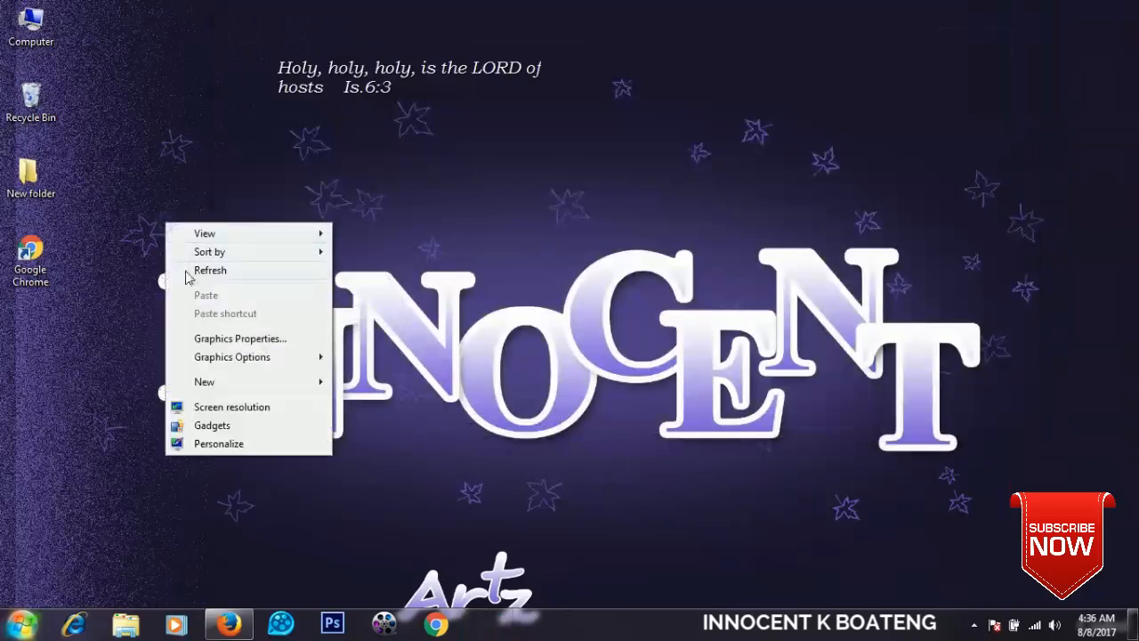
Verify only Local Disk, INNOCENT (D:) and the CD drive appear, then reopen regedit.
click(211, 270)
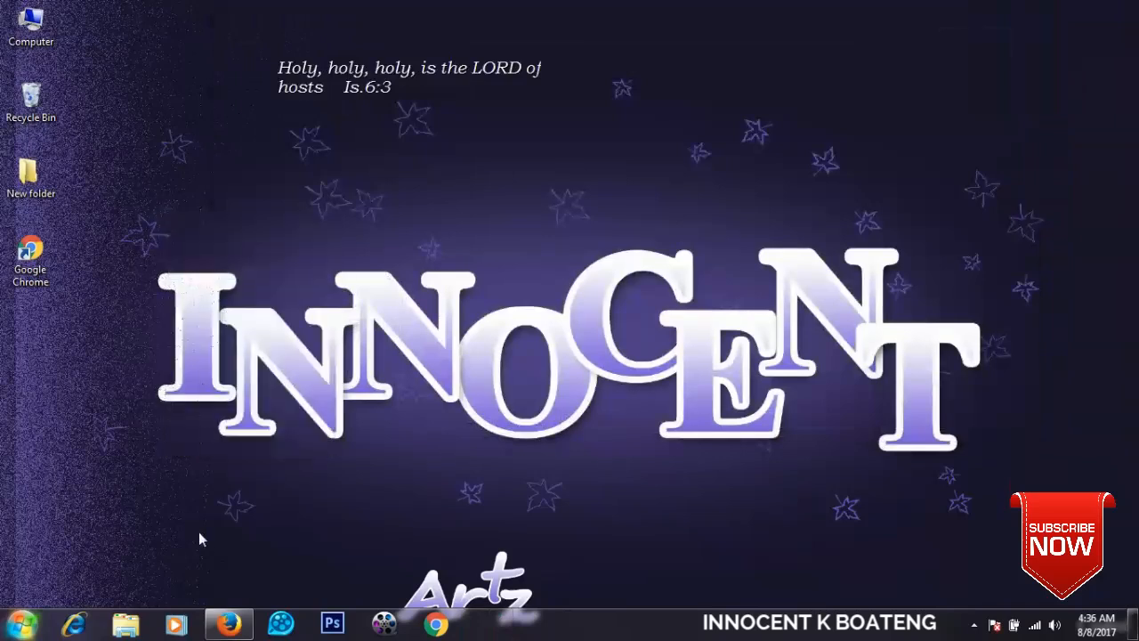
mouse_move(147, 574)
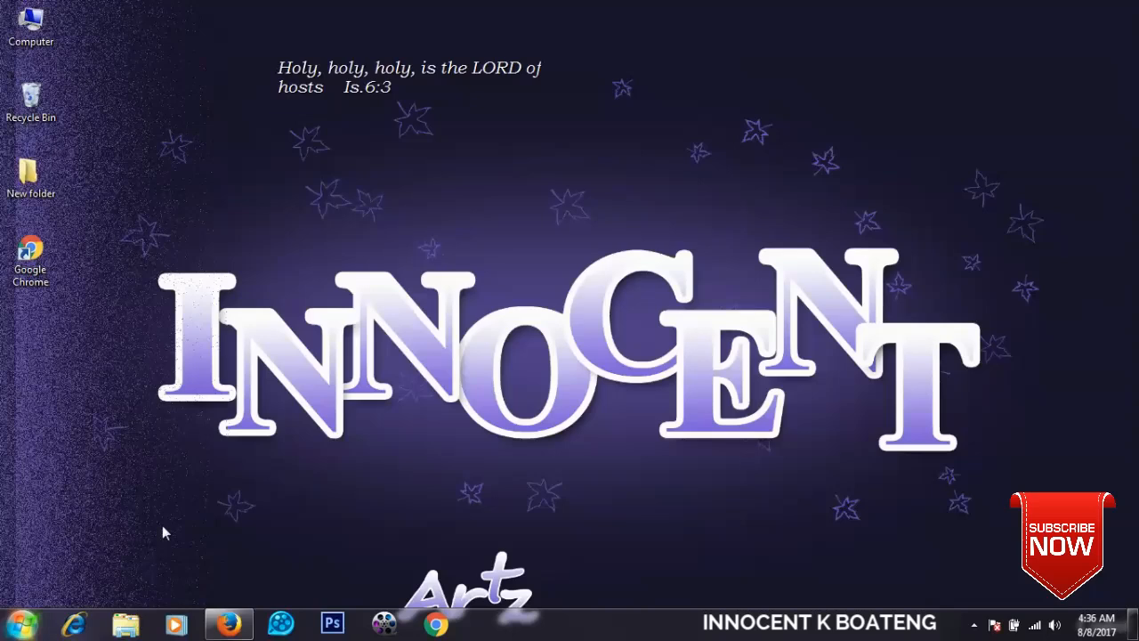
mouse_move(125, 556)
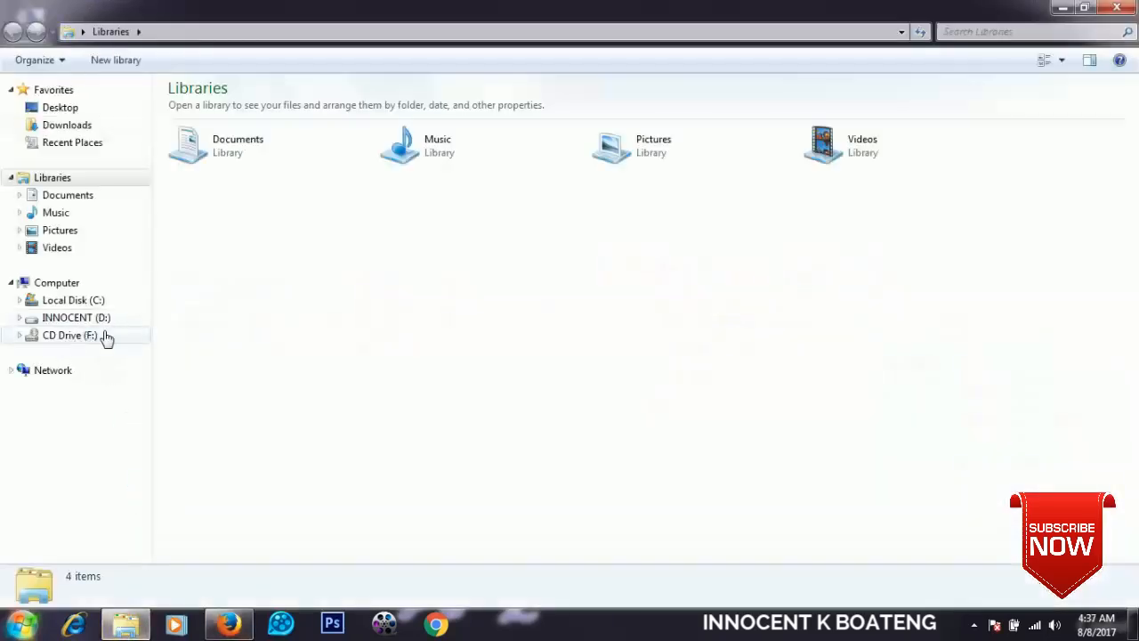
mouse_move(1118, 8)
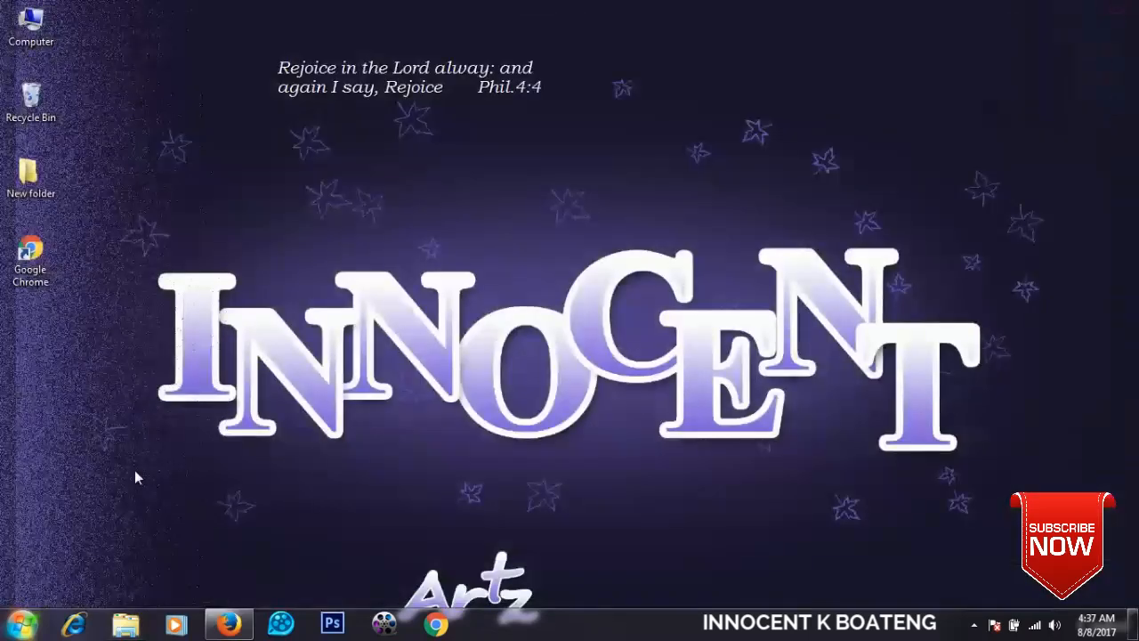
click(13, 622)
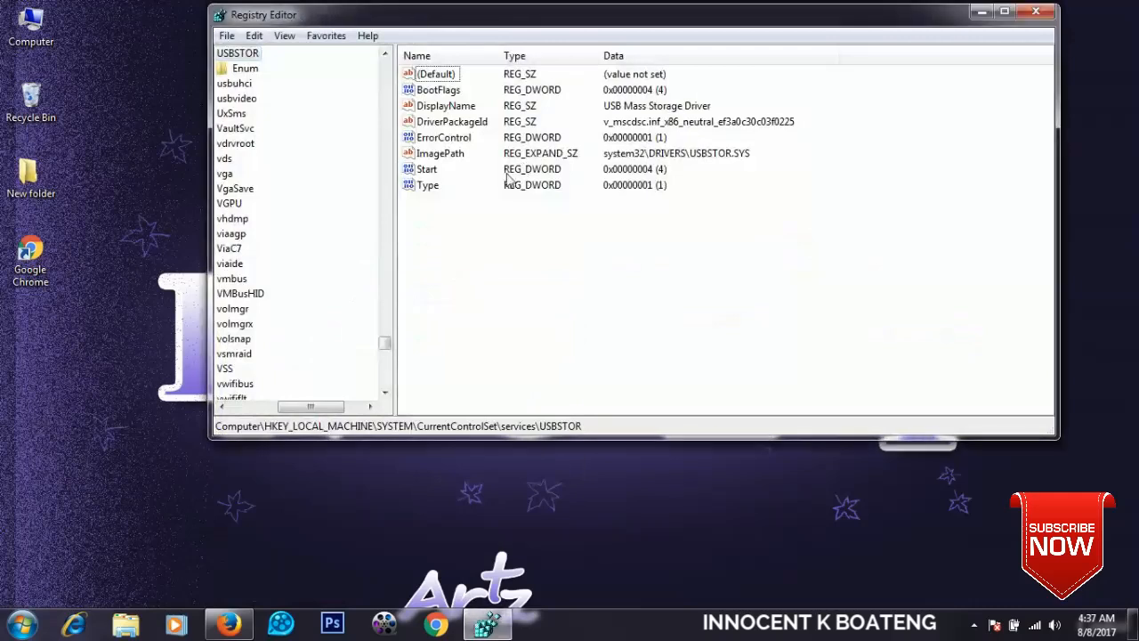
Modify the USBSTOR Start value data back to 3.
right_click(427, 169)
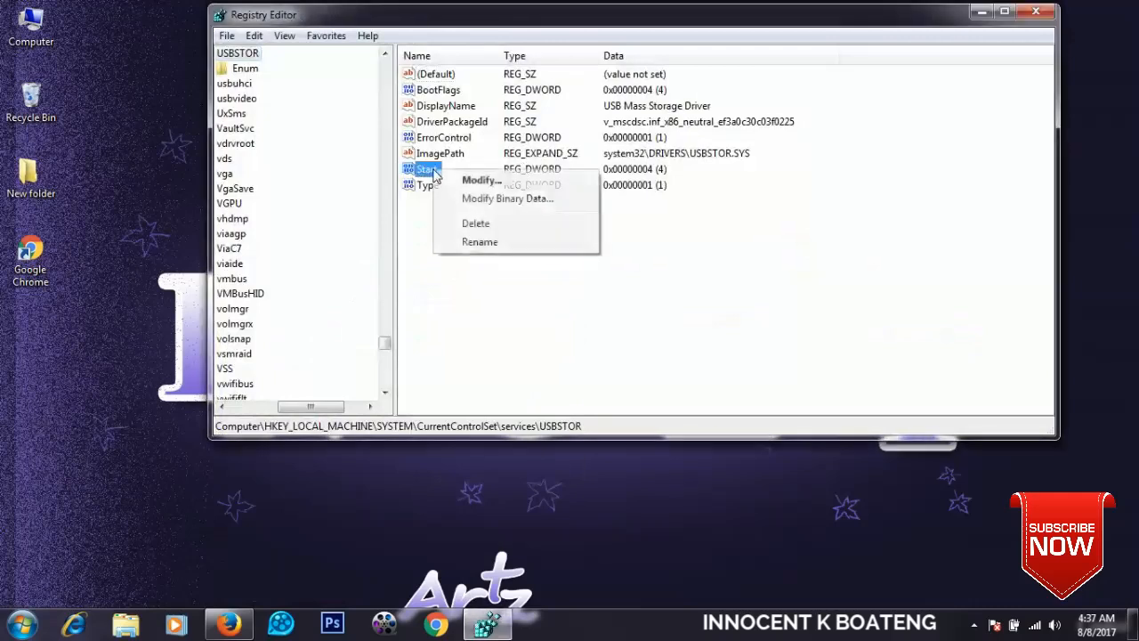
click(479, 180)
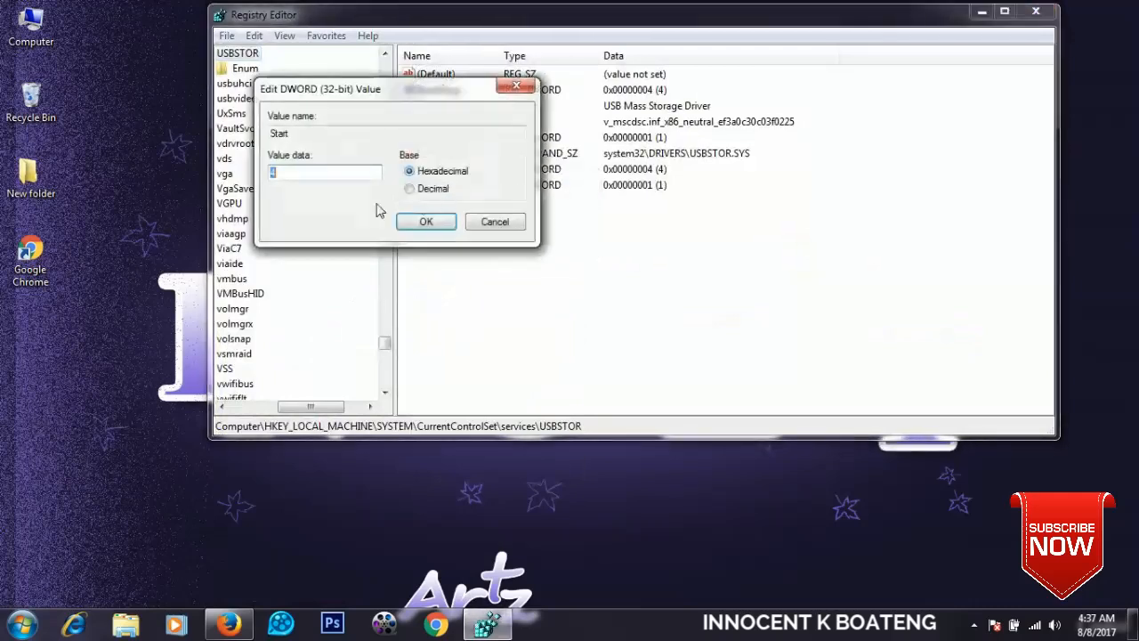
text(3)
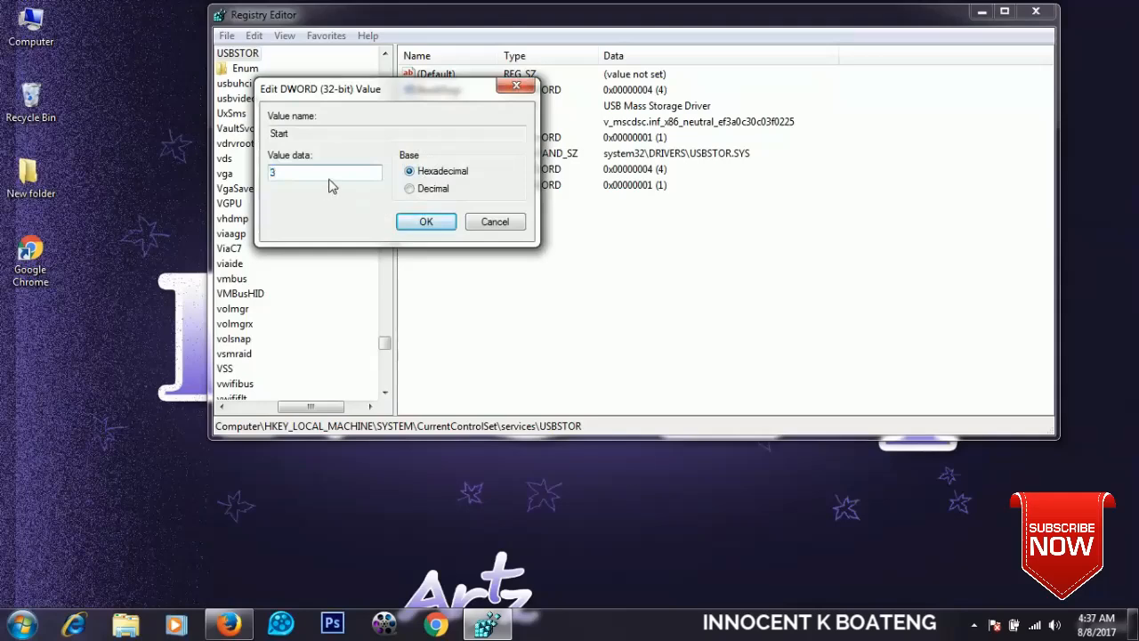
click(426, 221)
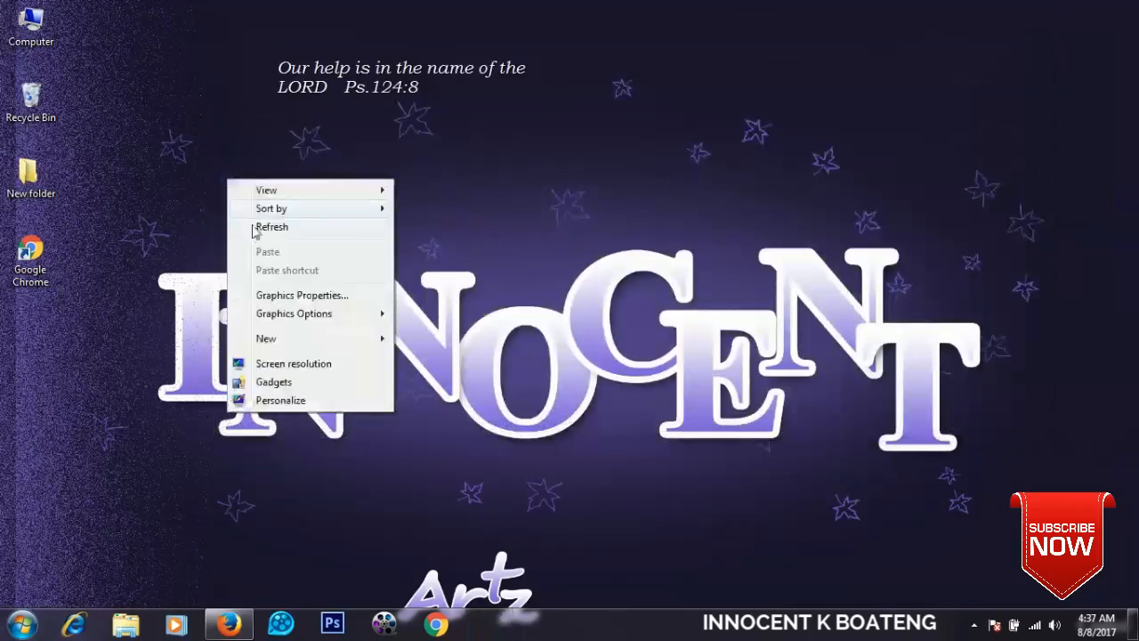
Refresh the desktop and dismiss the scan-and-fix prompt for INNO (G:).
click(271, 227)
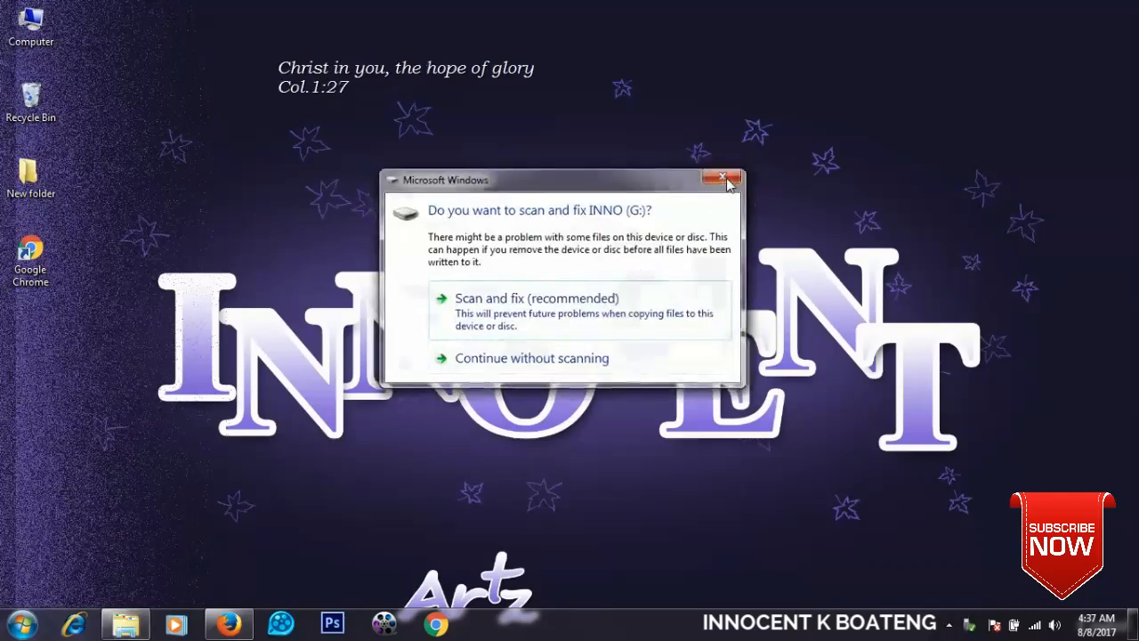
click(723, 180)
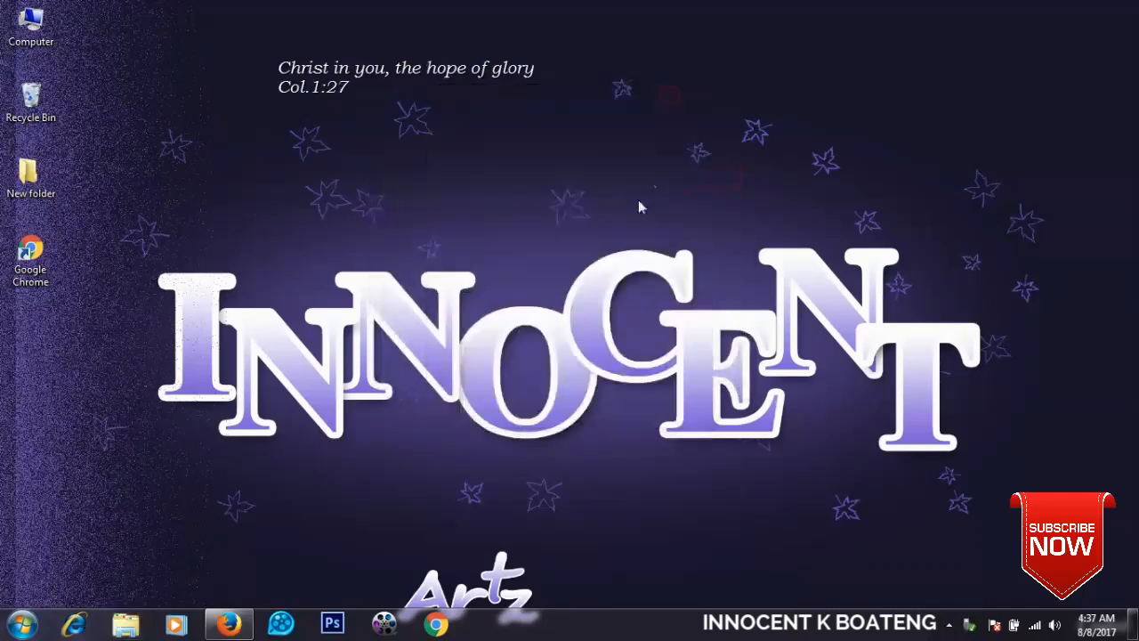
mouse_move(486, 349)
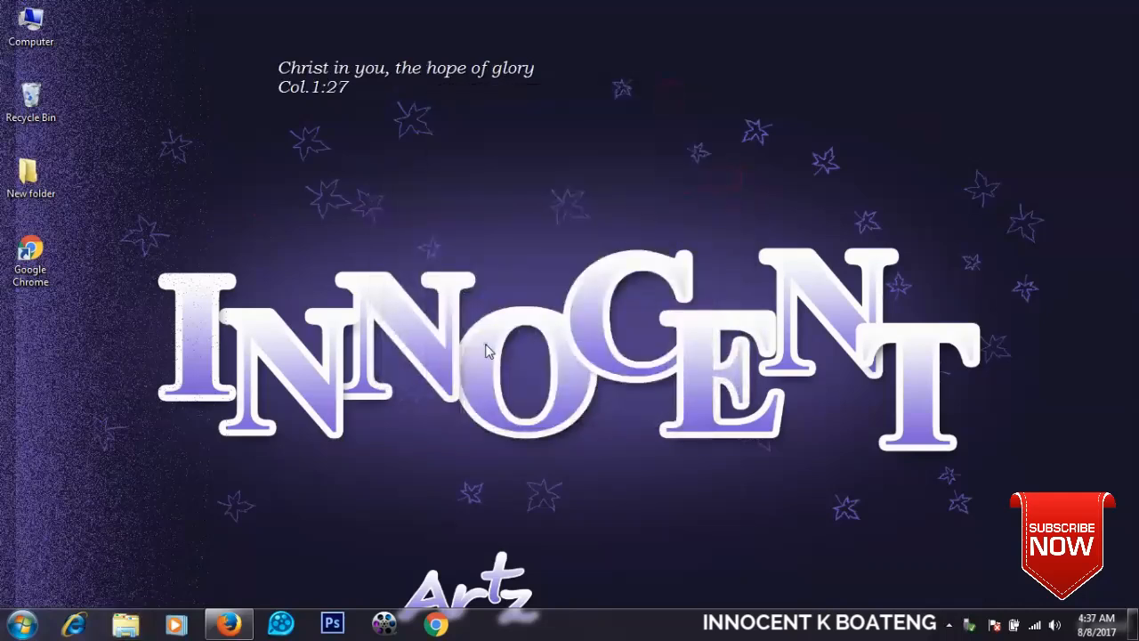
mouse_move(487, 308)
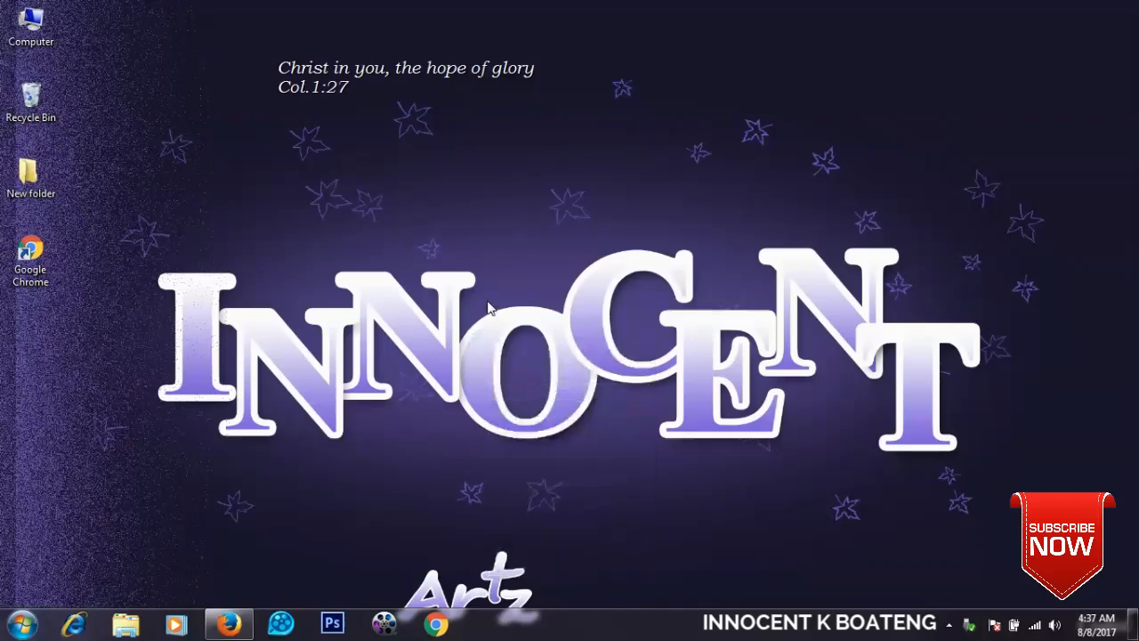
right_click(488, 307)
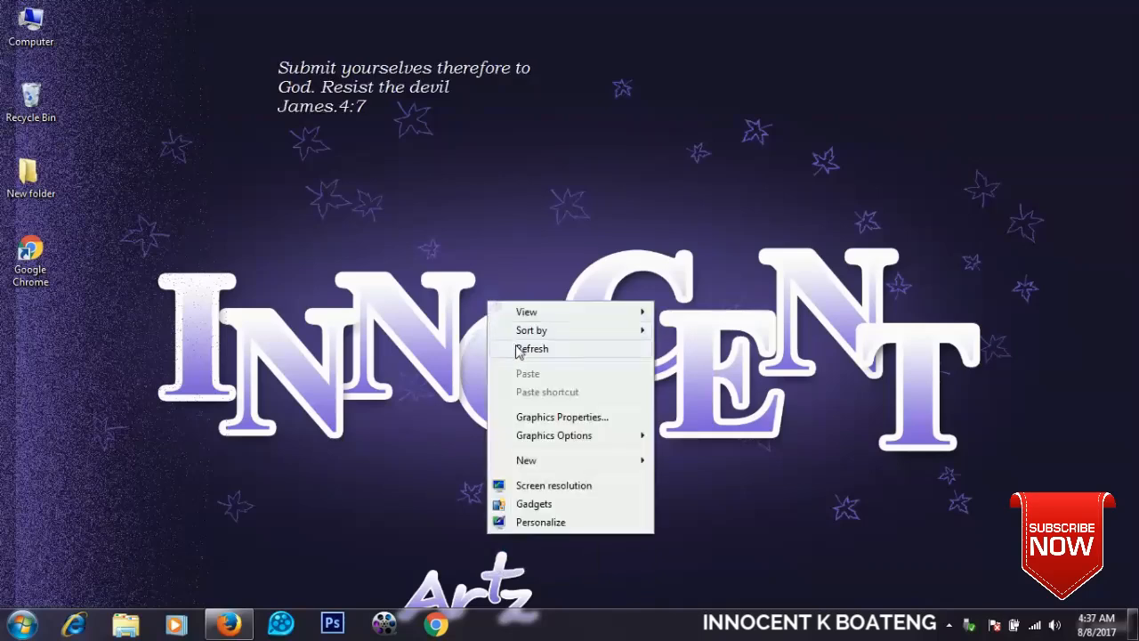